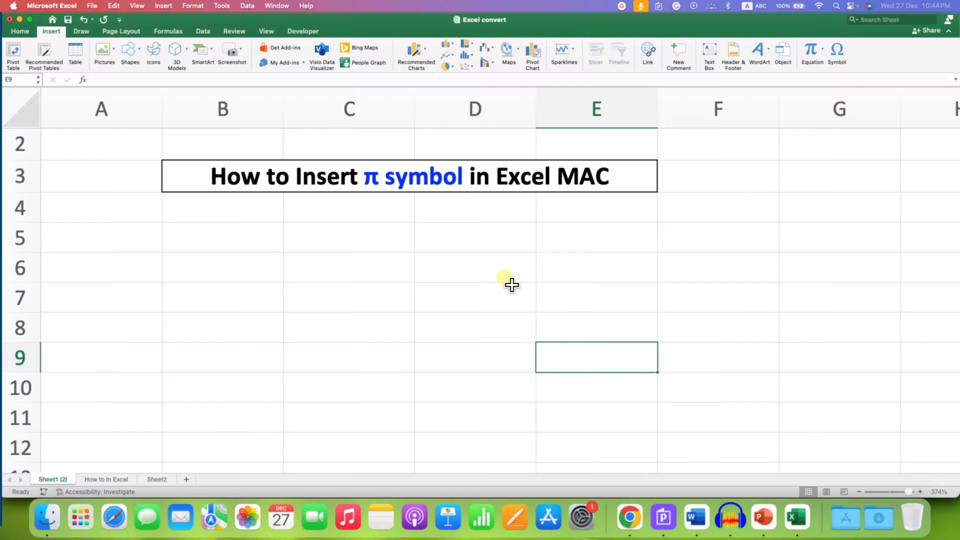
mouse_move(442, 206)
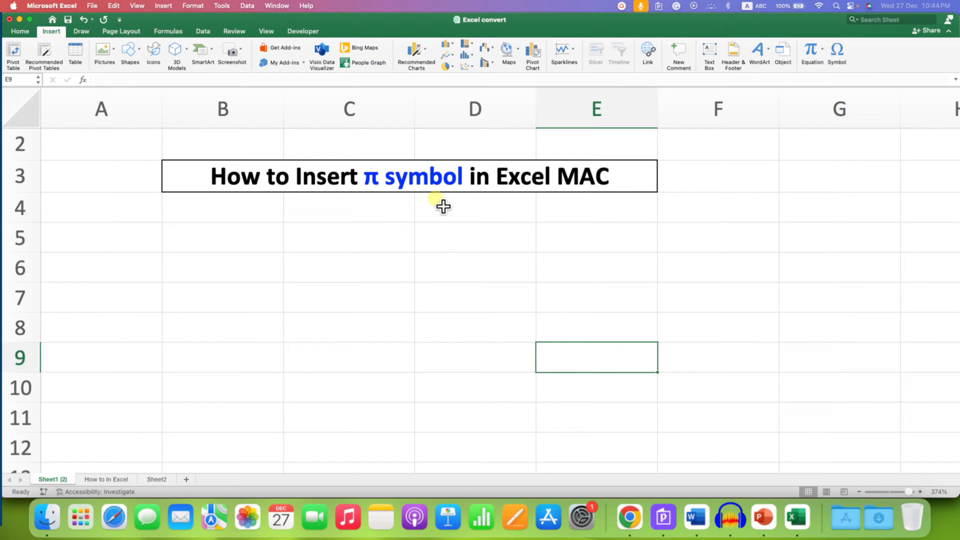
mouse_move(534, 210)
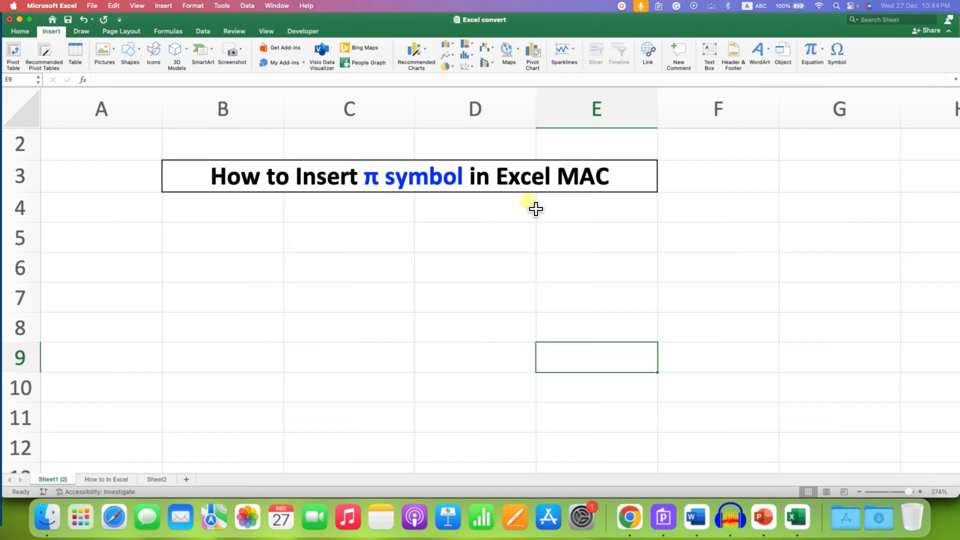
mouse_move(402, 227)
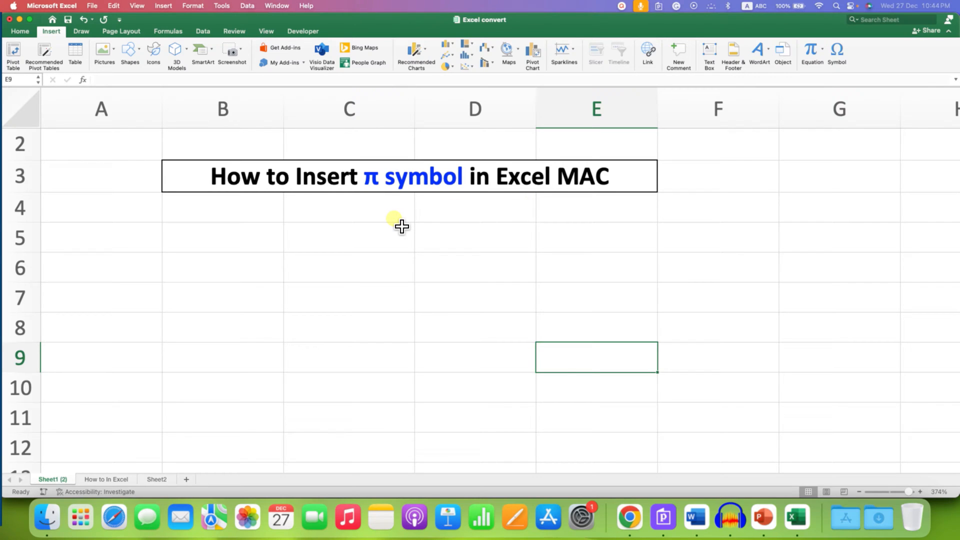
- Enter a π symbol in cell C5 and open the menu bar input menu
left_click(349, 237)
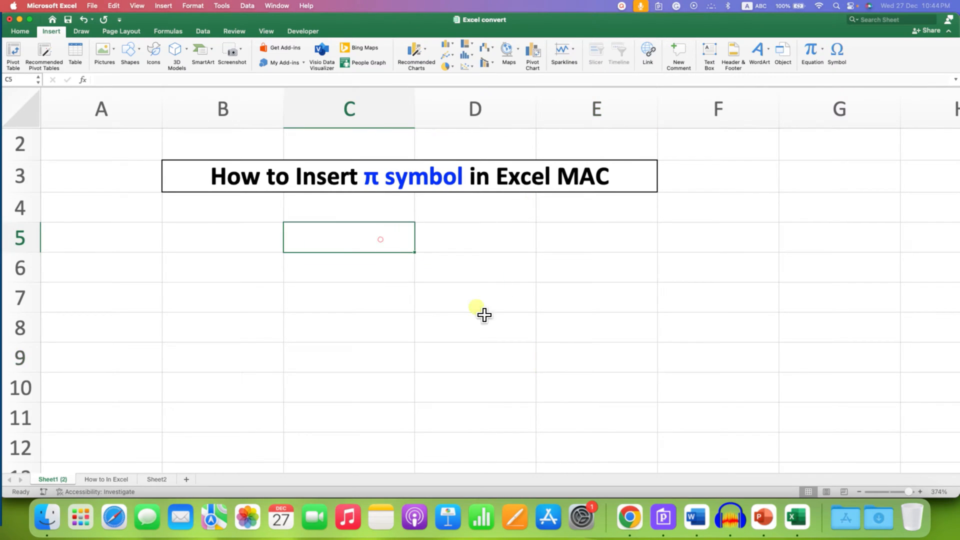
mouse_move(520, 341)
type("π")
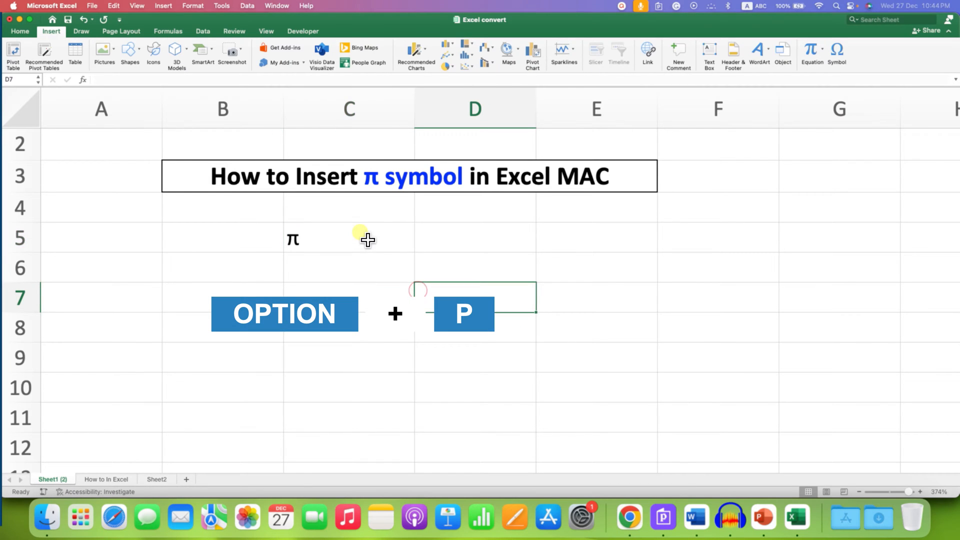
left_click(747, 5)
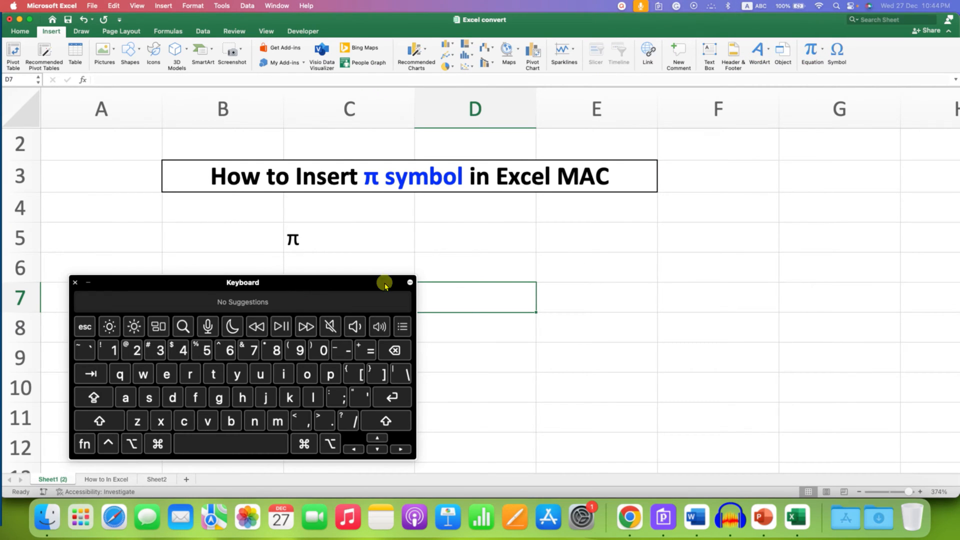
- Close the Keyboard Viewer and reopen it from the input source menu
left_click(74, 282)
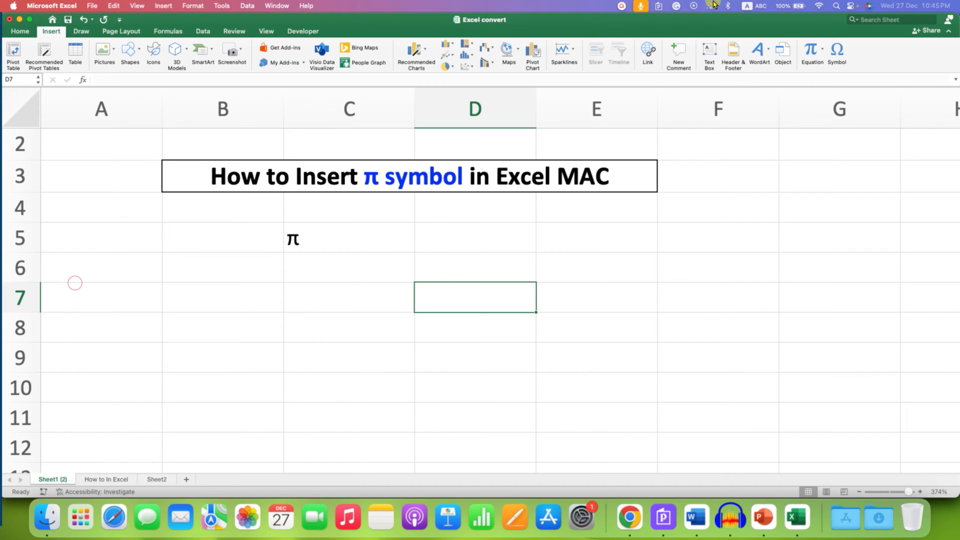
mouse_move(781, 6)
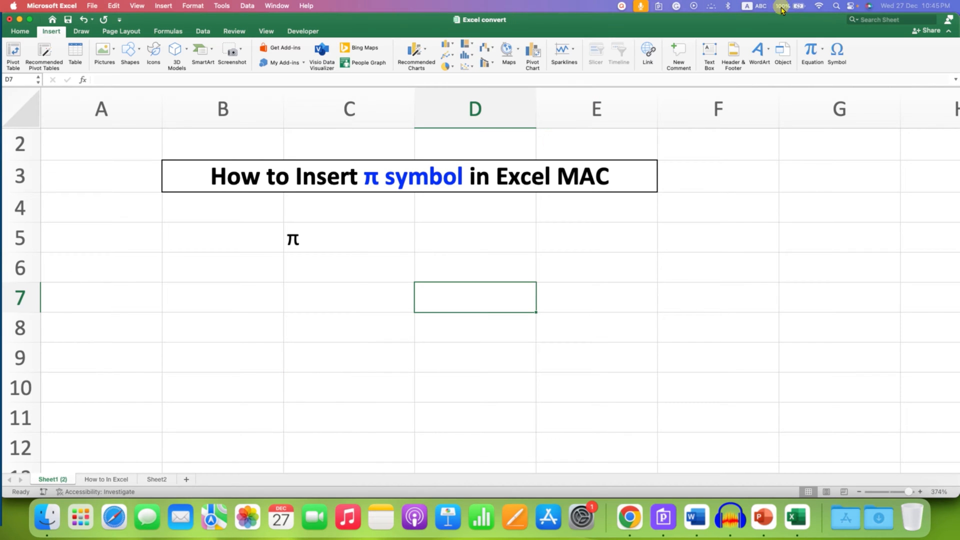
left_click(761, 5)
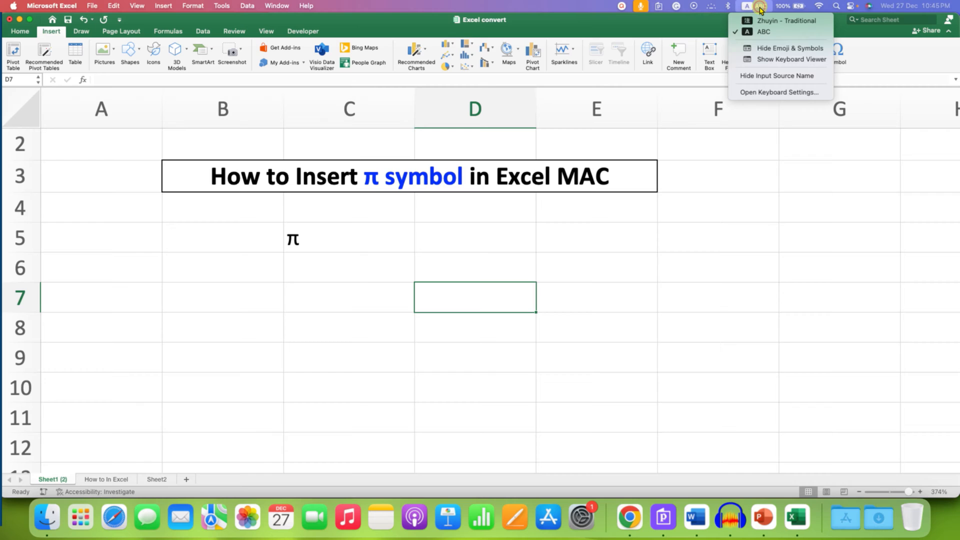
mouse_move(791, 59)
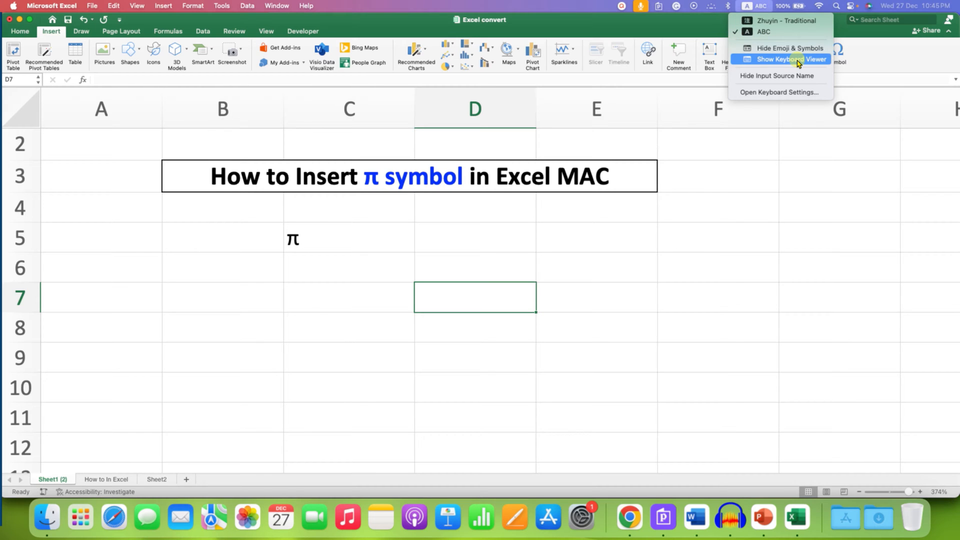
left_click(790, 59)
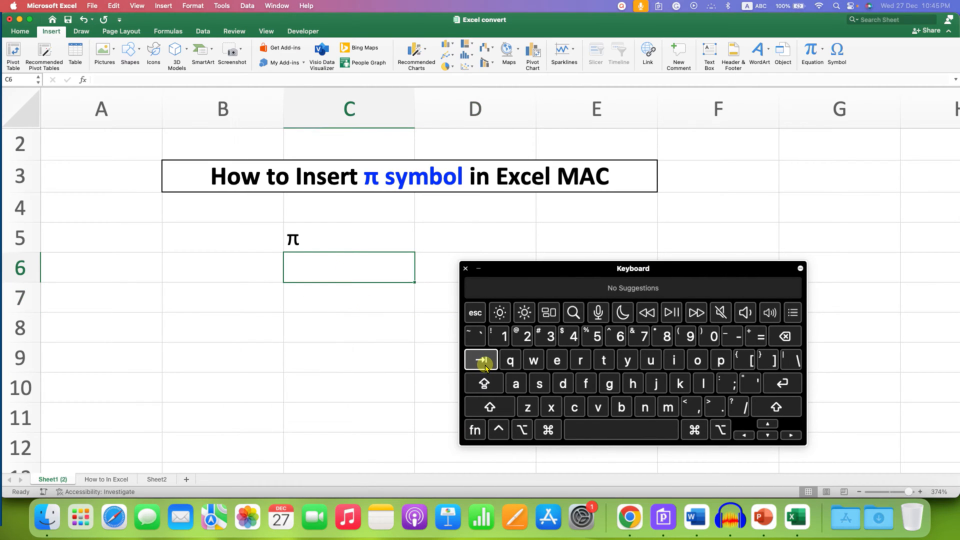
mouse_move(548, 429)
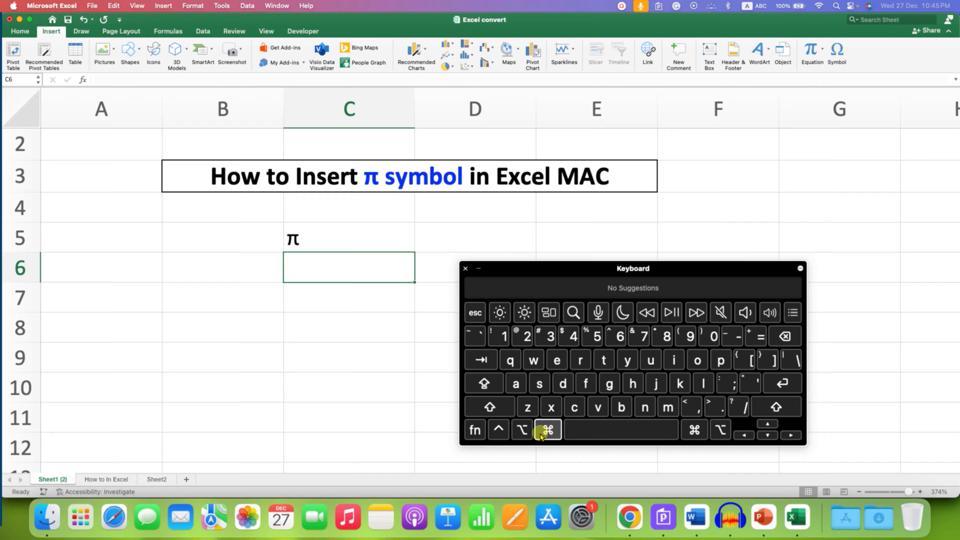
mouse_move(521, 429)
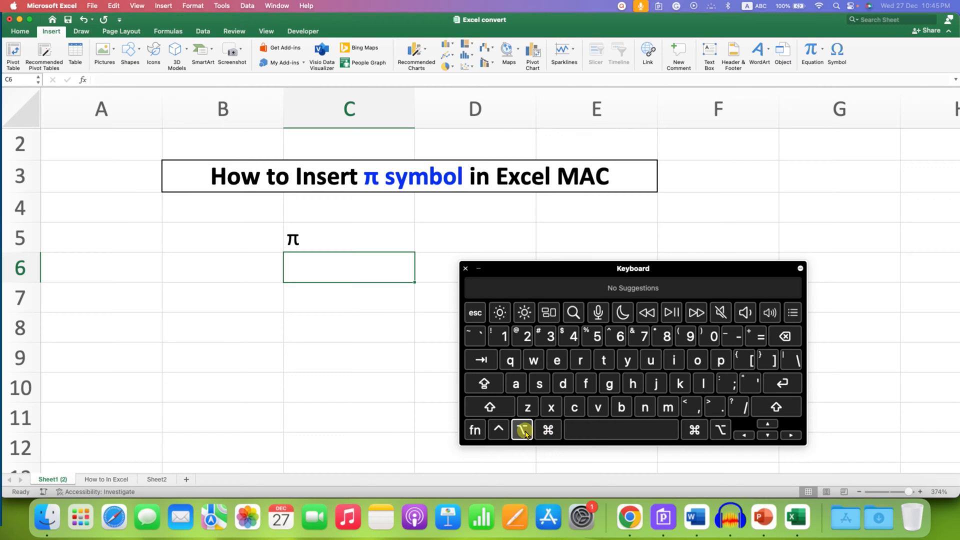
mouse_move(721, 360)
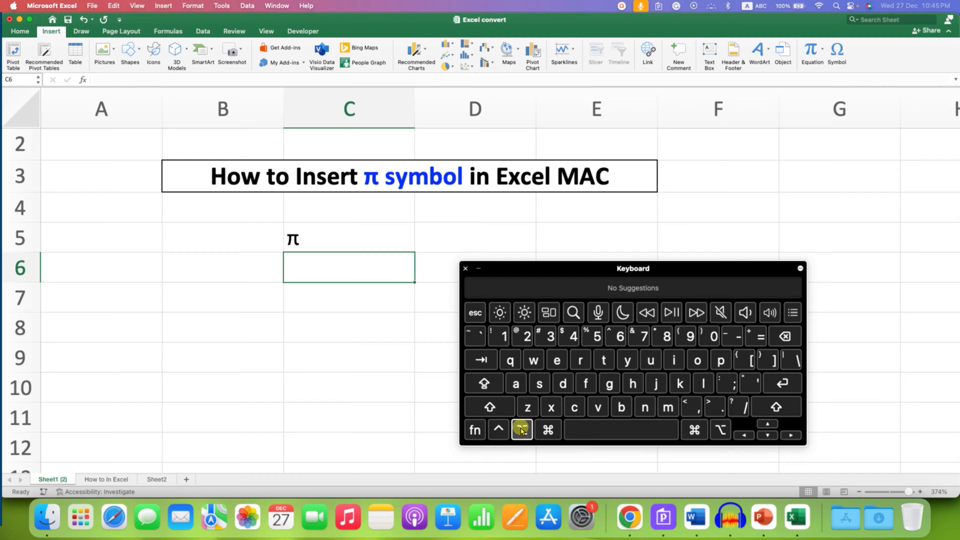
- Type π into cell C6 using the Keyboard Viewer's Option key
left_click(521, 429)
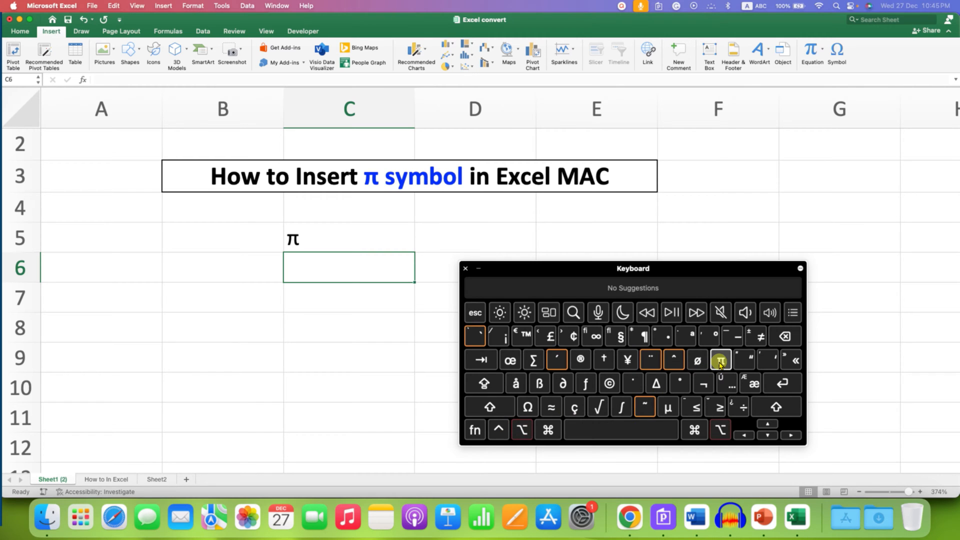
left_click(720, 360)
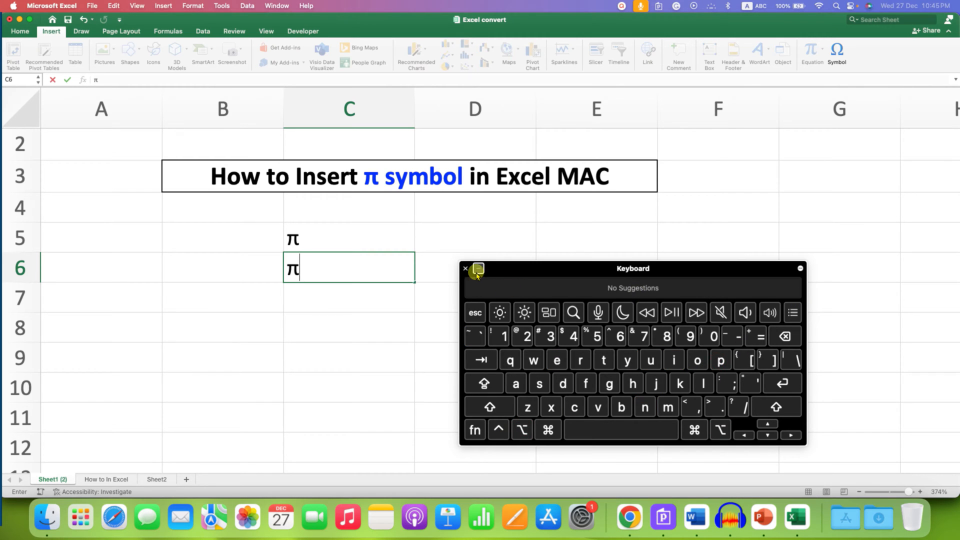